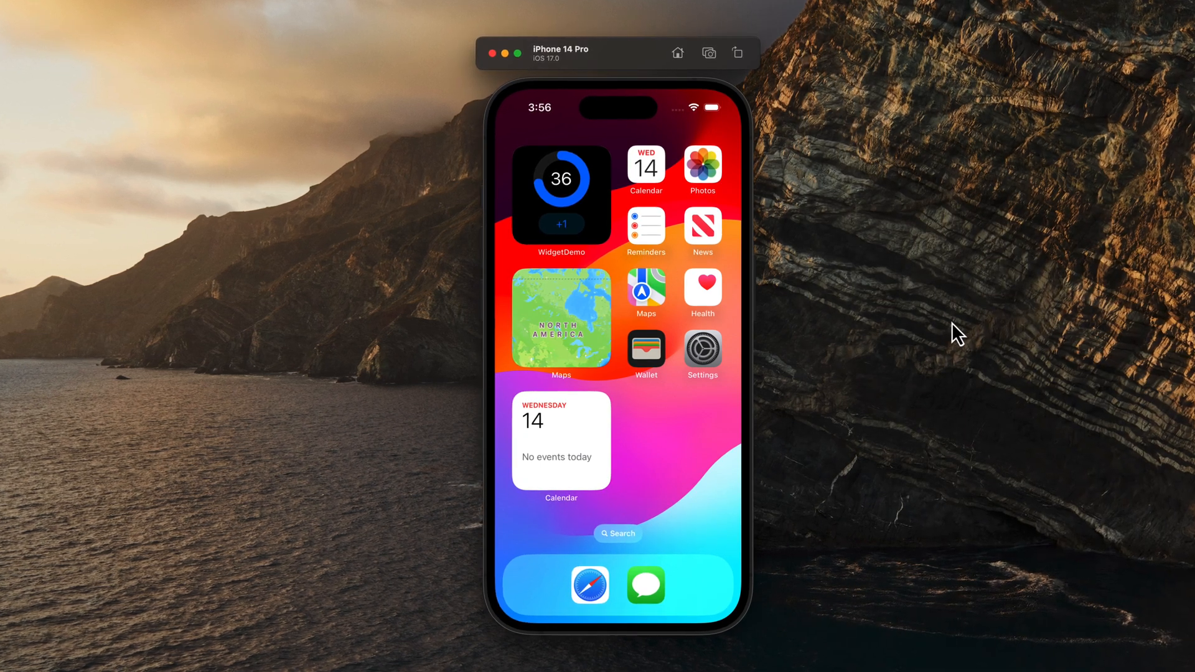
# - Open the WidgetDemo app from its widget and add one to the streak, reaching 17
pyautogui.click(561, 187)
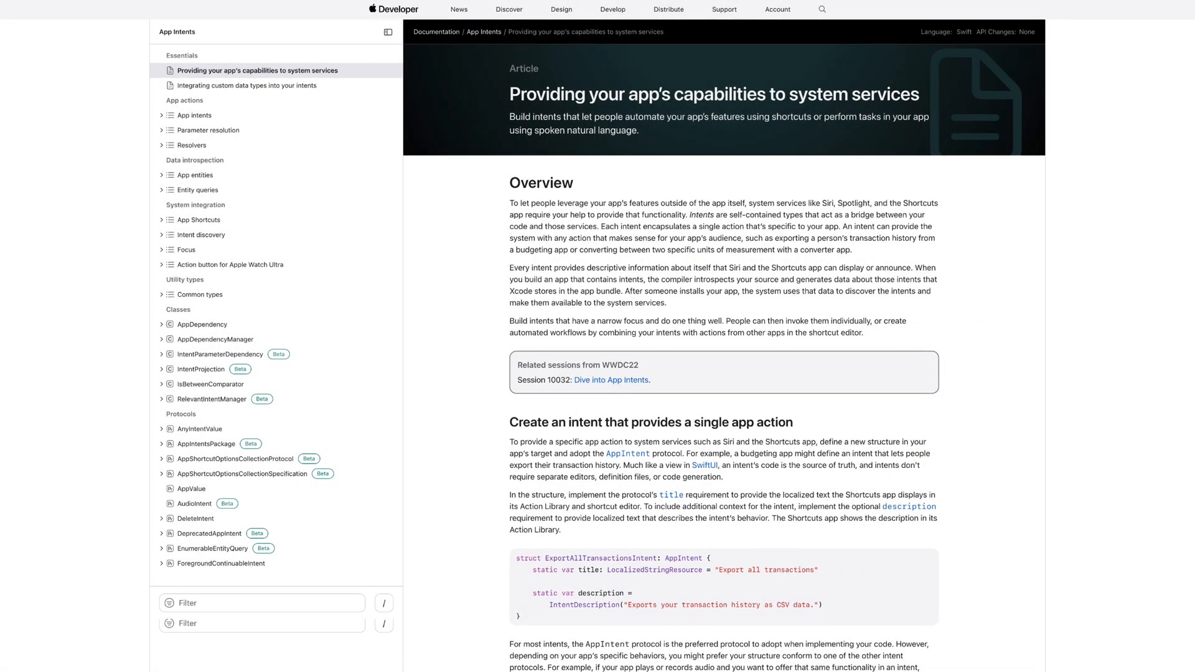
pyautogui.scroll(-3)
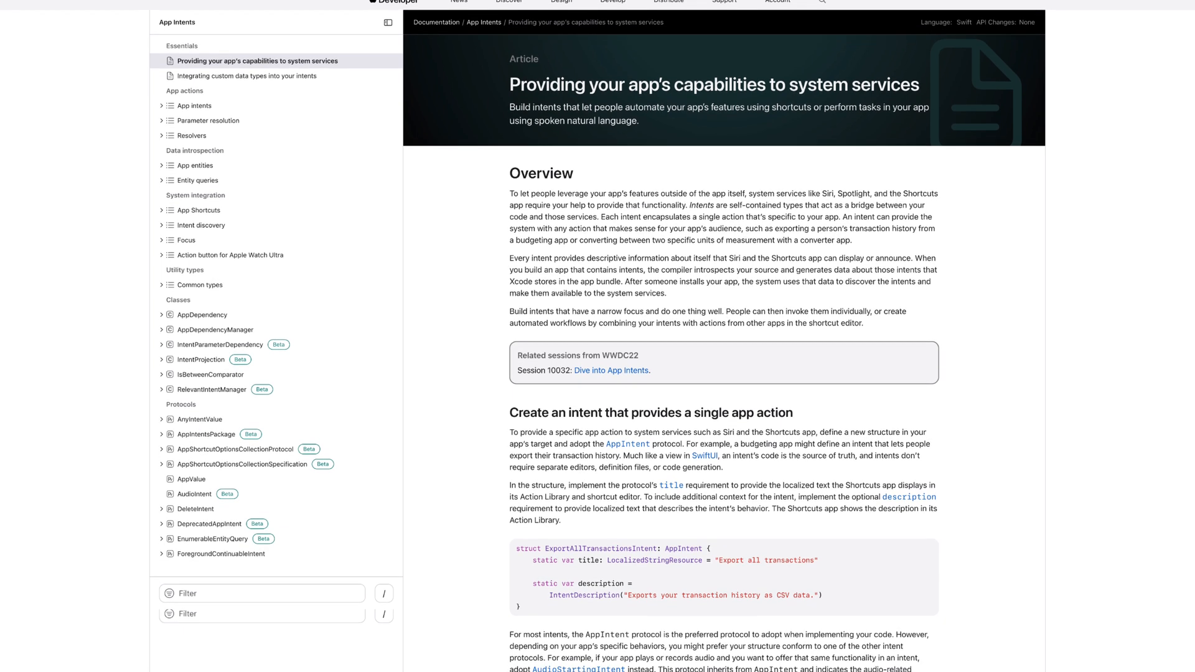
pyautogui.scroll(-3)
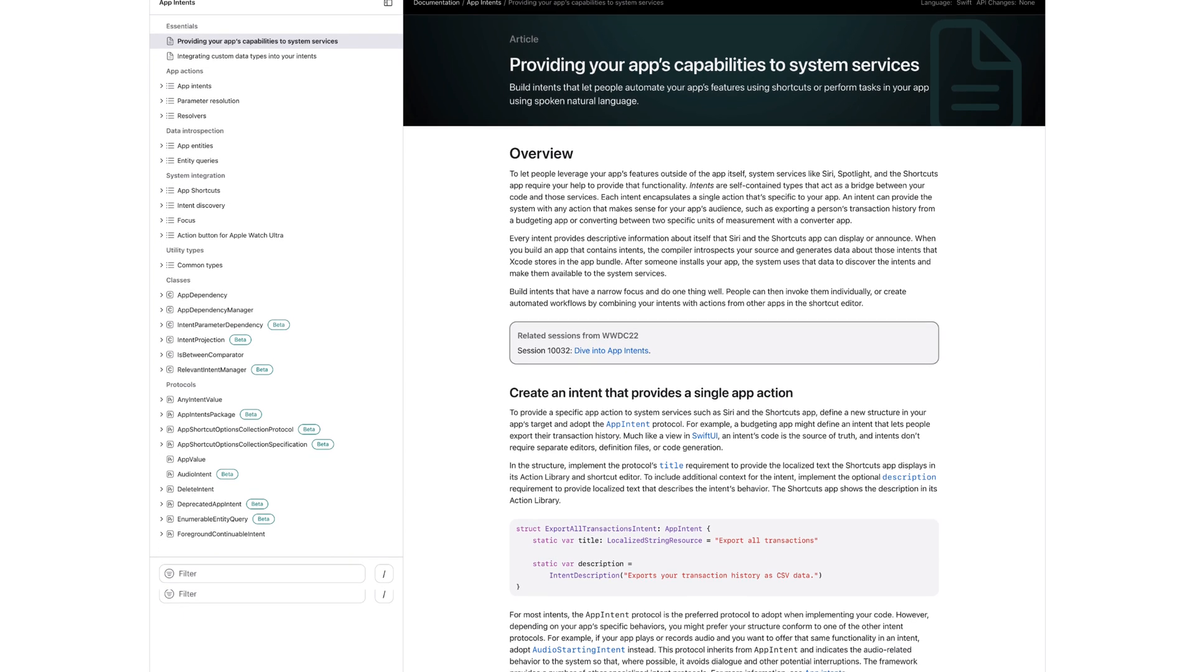
pyautogui.scroll(-3)
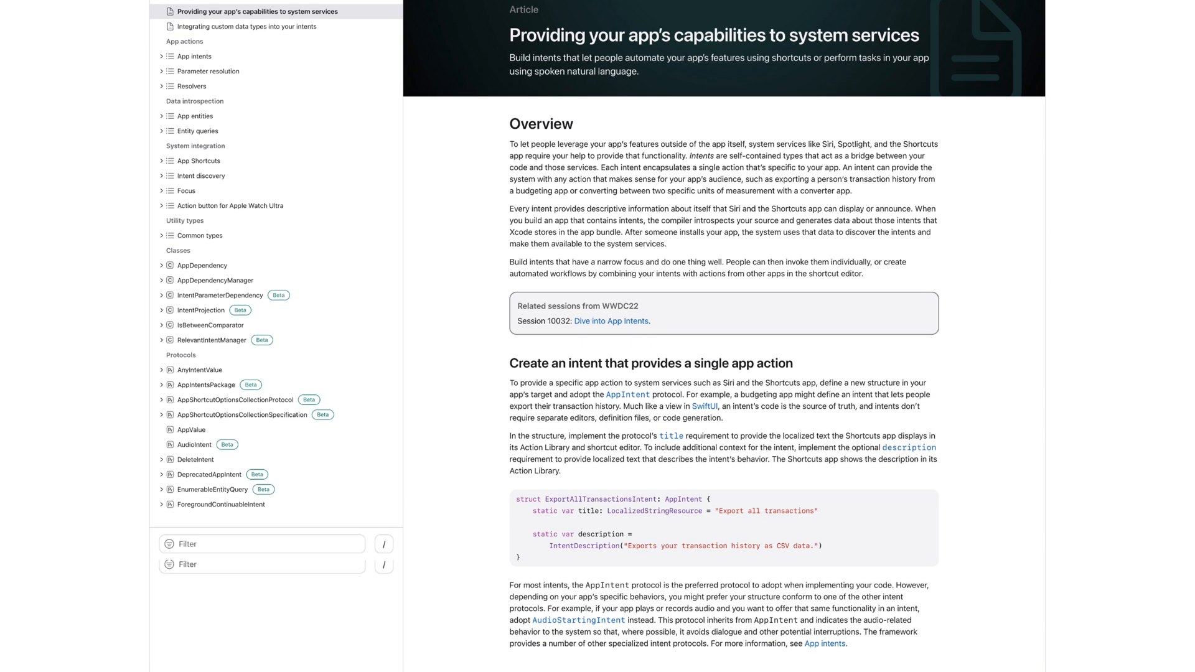
pyautogui.scroll(-3)
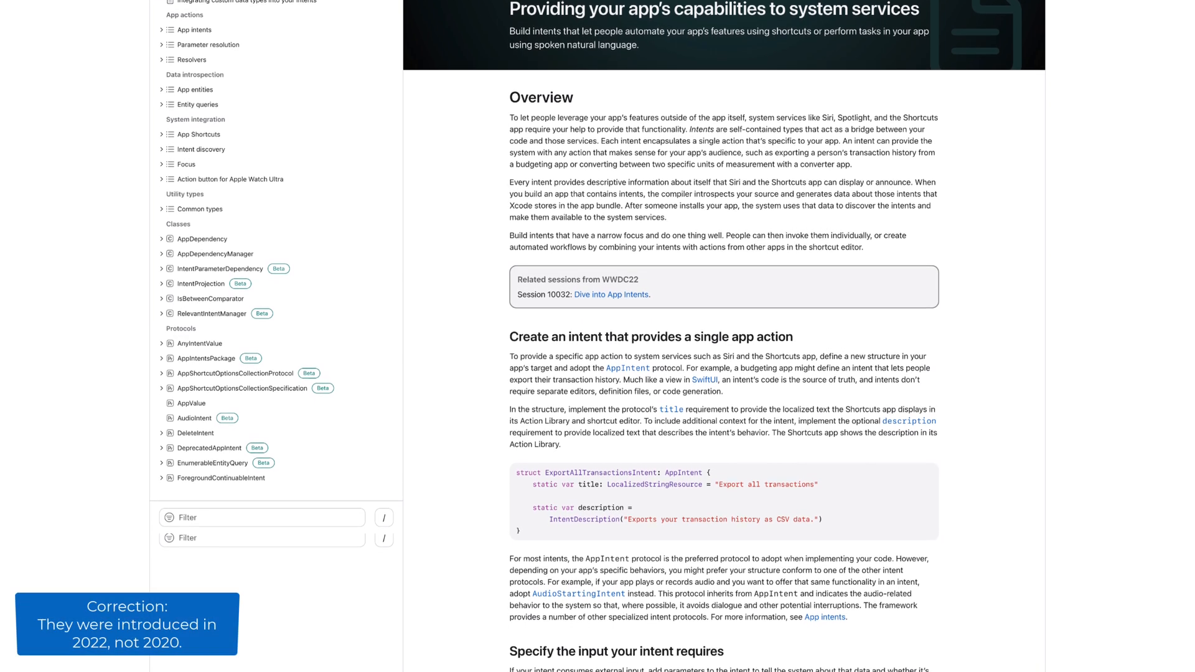
pyautogui.scroll(-3)
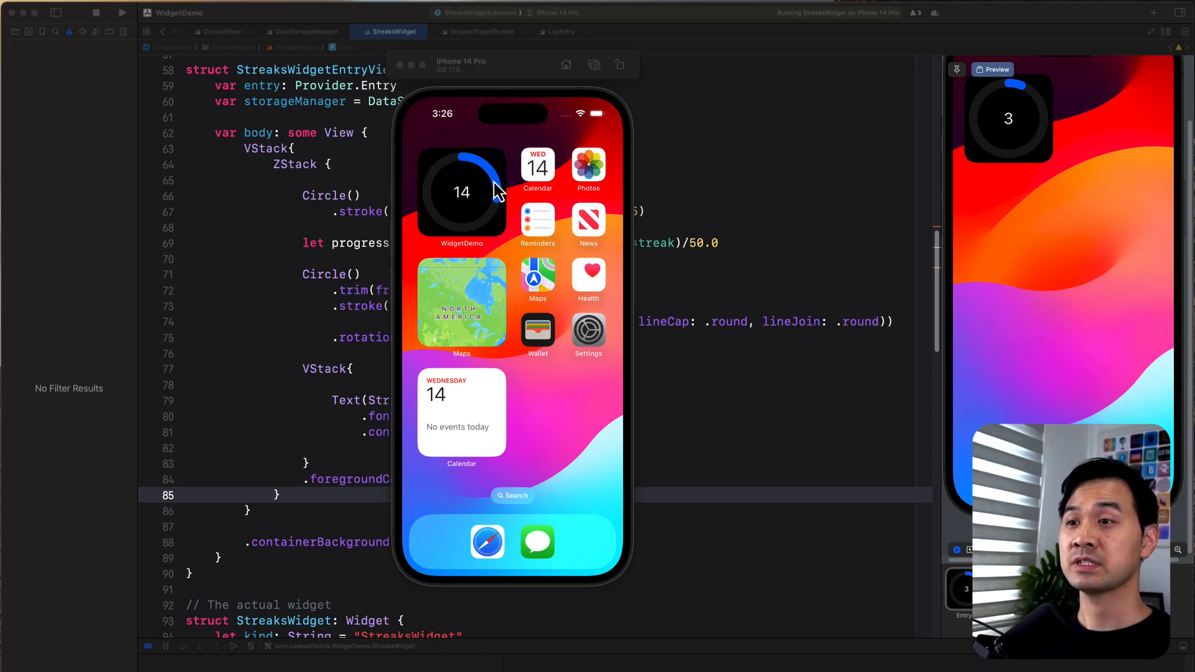
pyautogui.moveTo(462, 214)
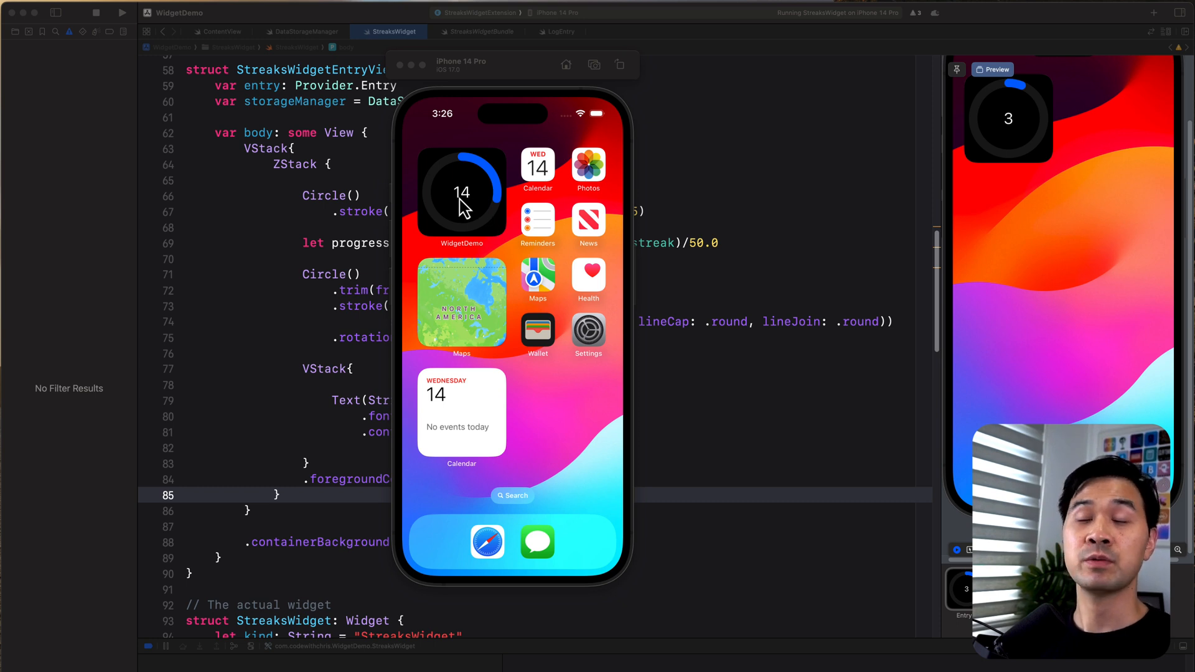
pyautogui.moveTo(487, 205)
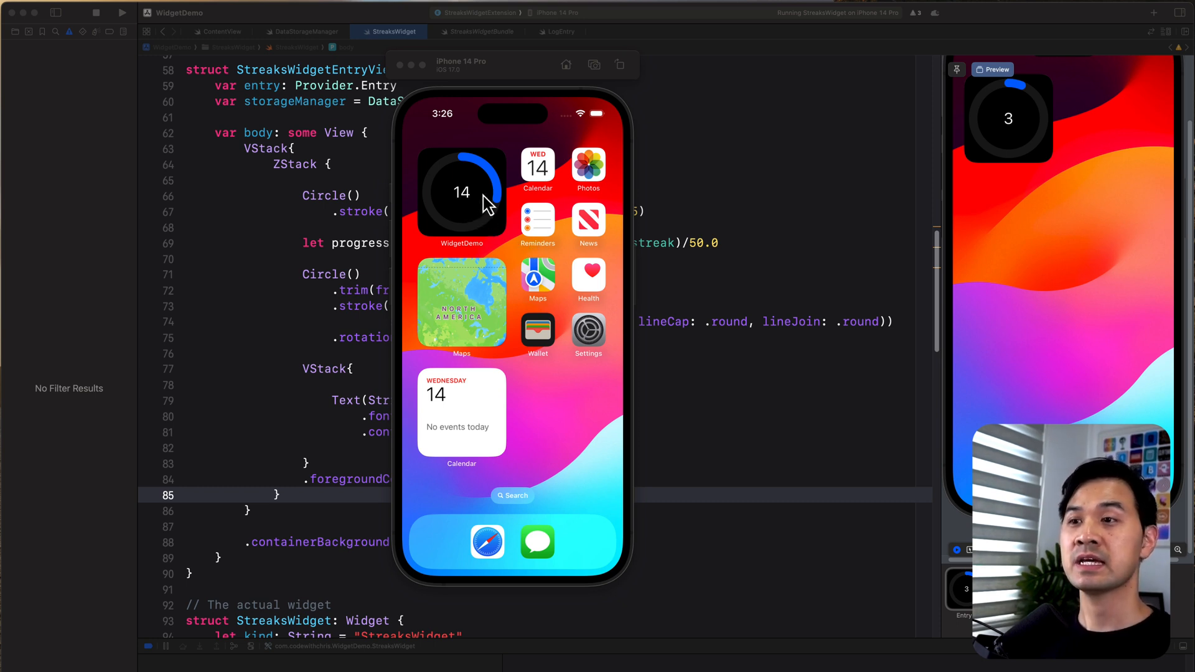
pyautogui.click(462, 191)
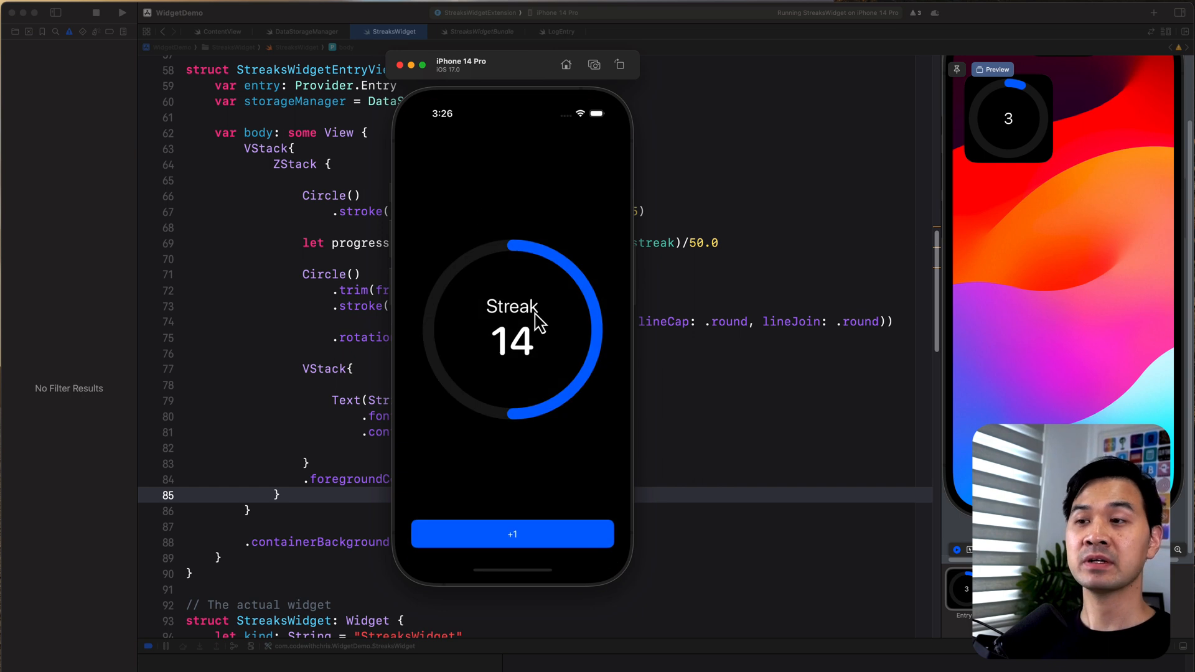
pyautogui.click(513, 534)
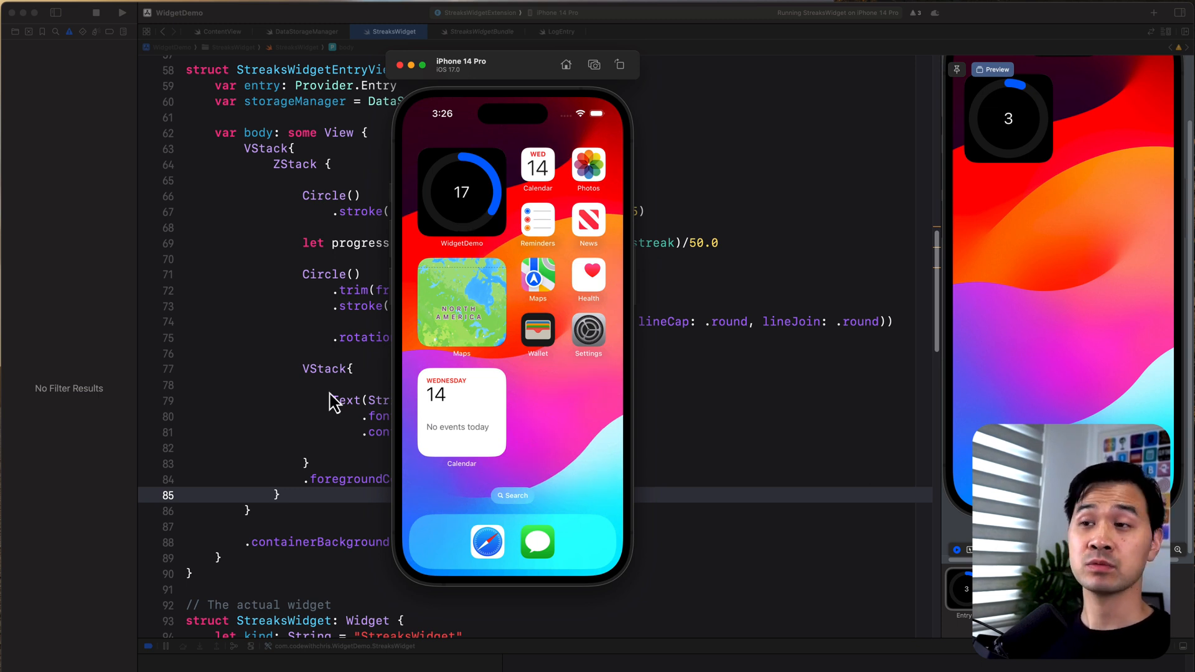
# - Insert a Button(intent:label:) template on a new line after the ZStack
pyautogui.click(402, 65)
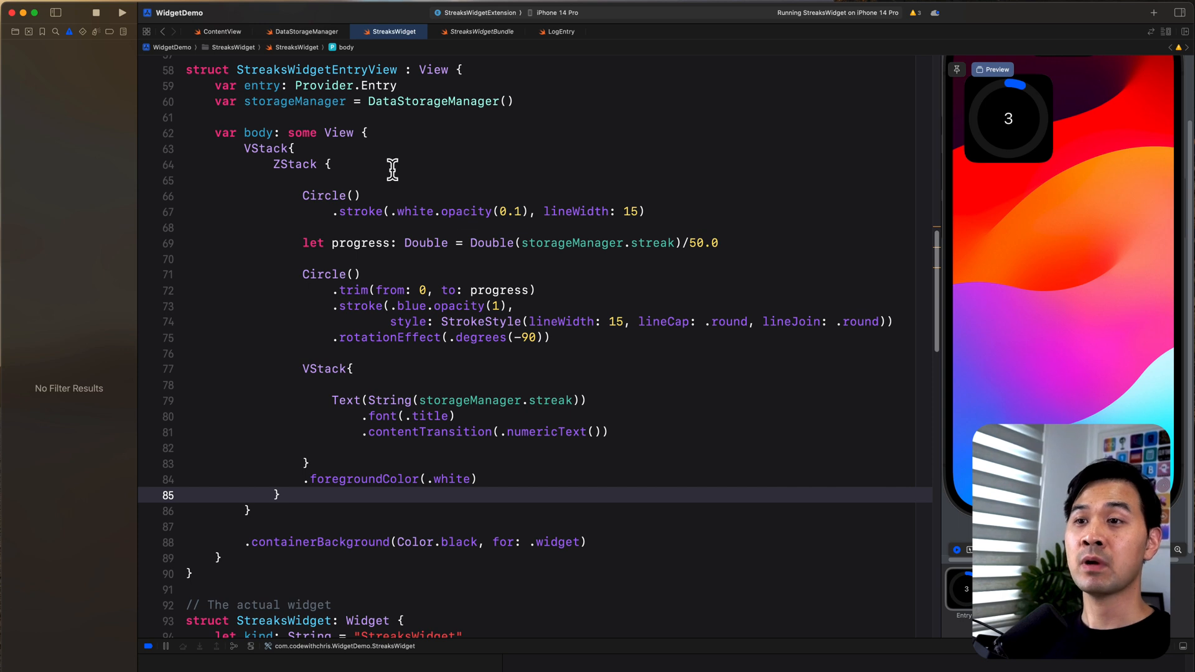
pyautogui.moveTo(379, 490)
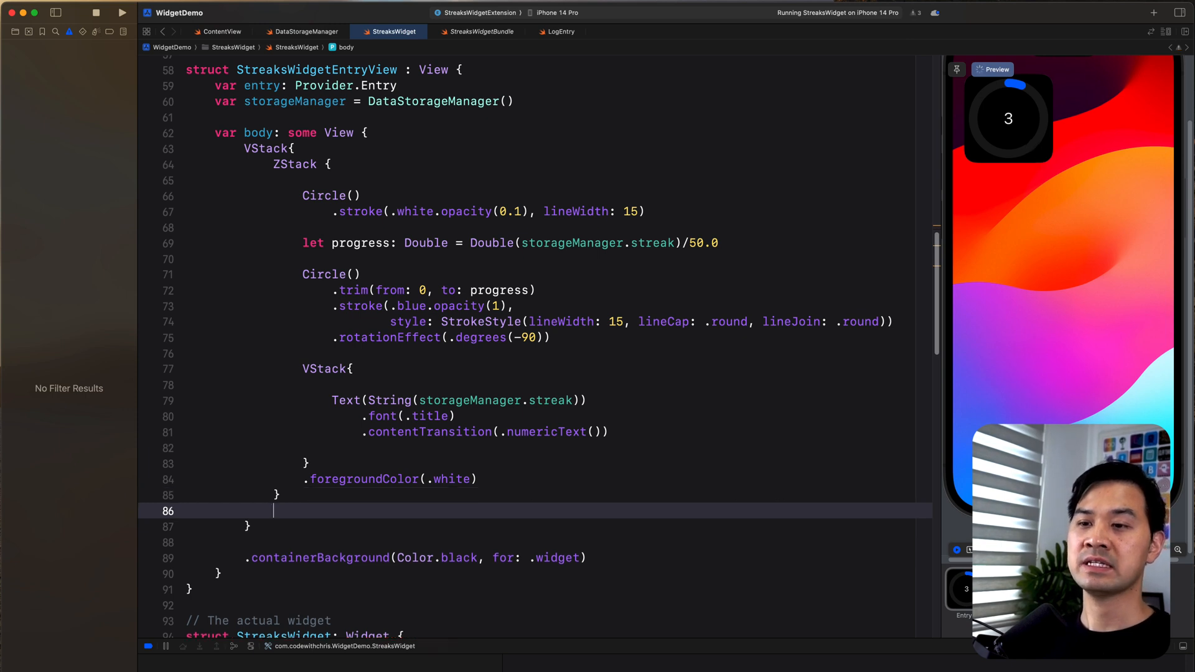
pyautogui.write('Button(')
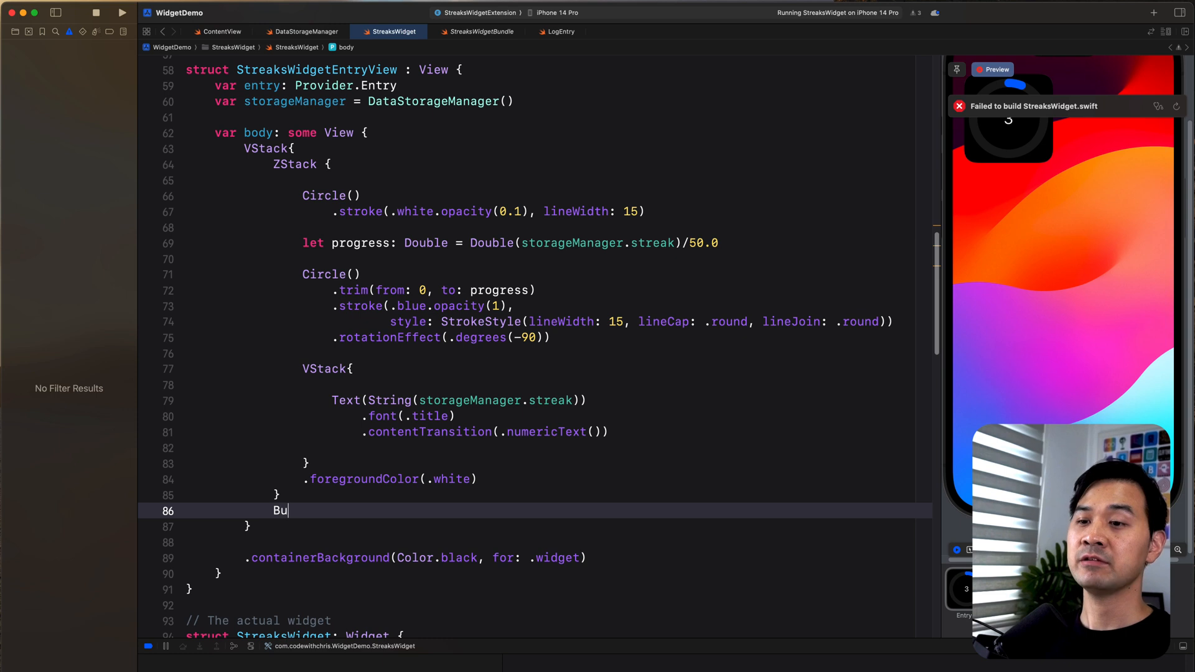
pyautogui.write('tton')
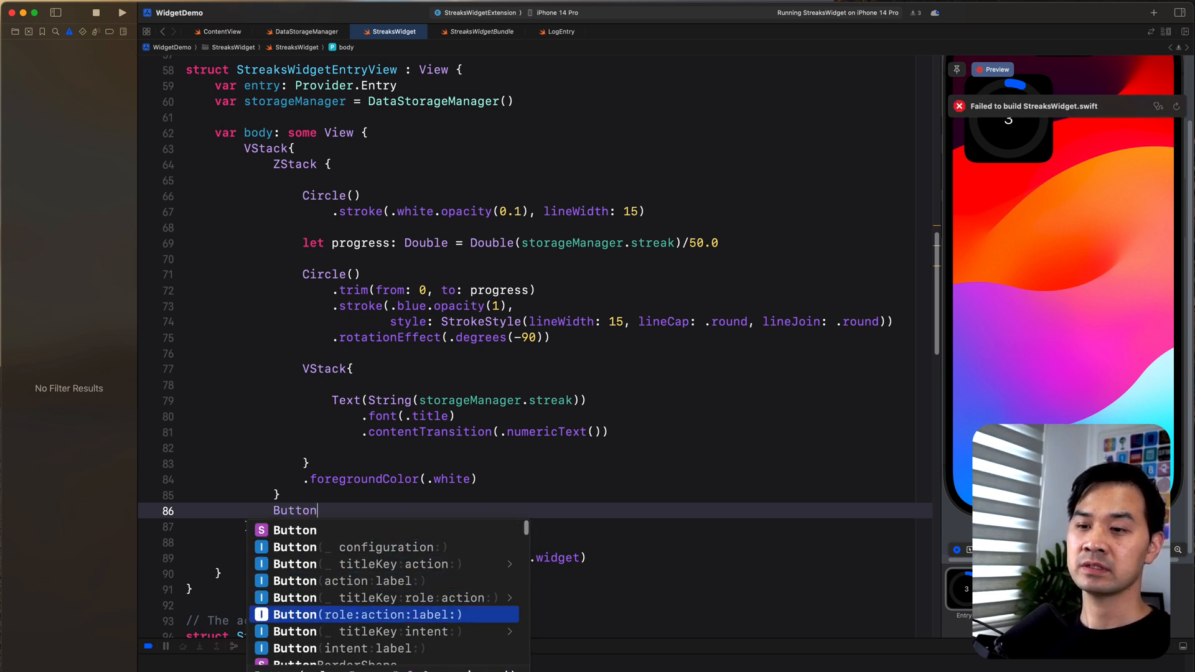
pyautogui.press('Down')
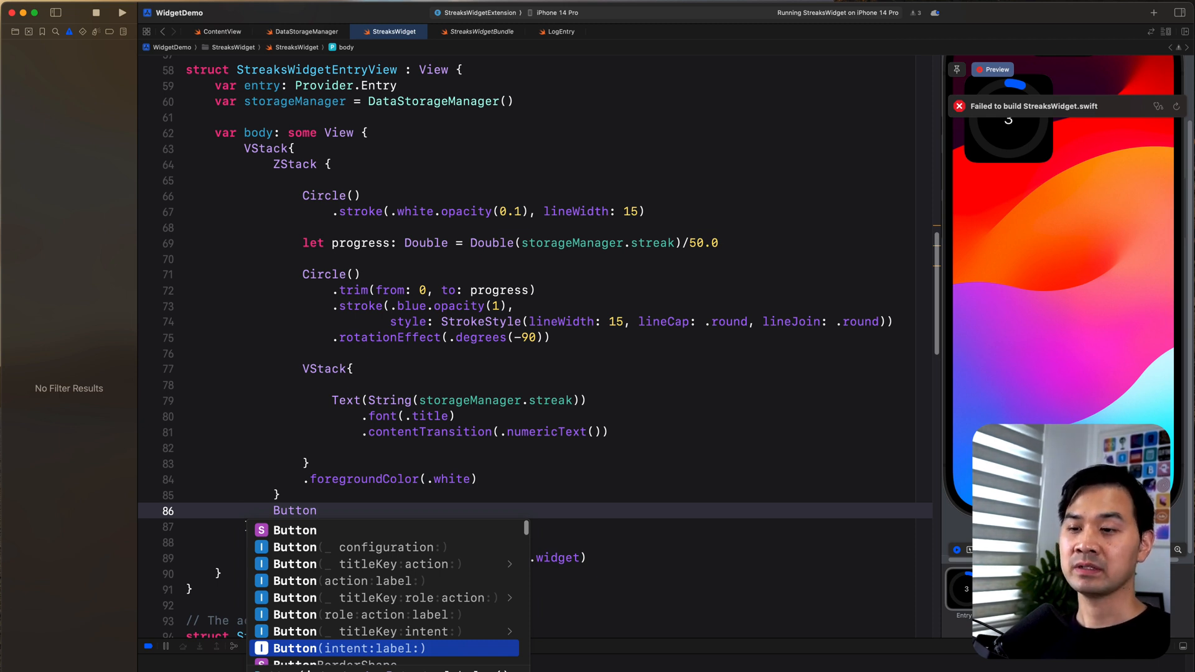
pyautogui.click(348, 648)
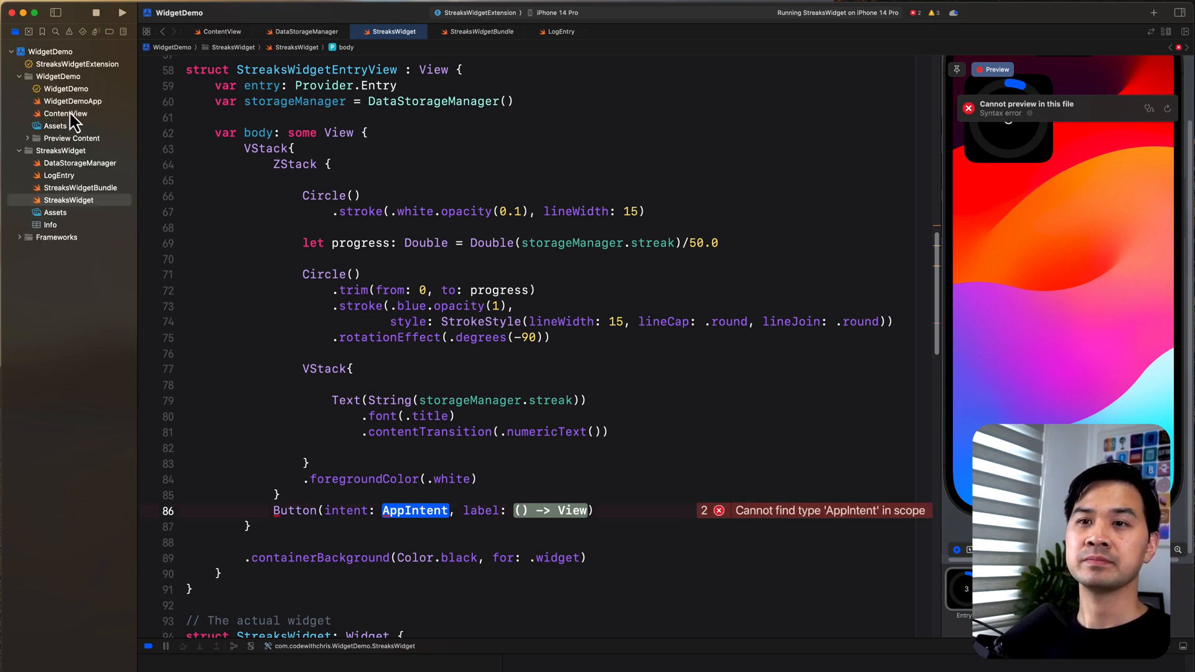
# - Fill the button with the LogEntry() intent and a horizontally padded Text("+1") label
pyautogui.click(49, 175)
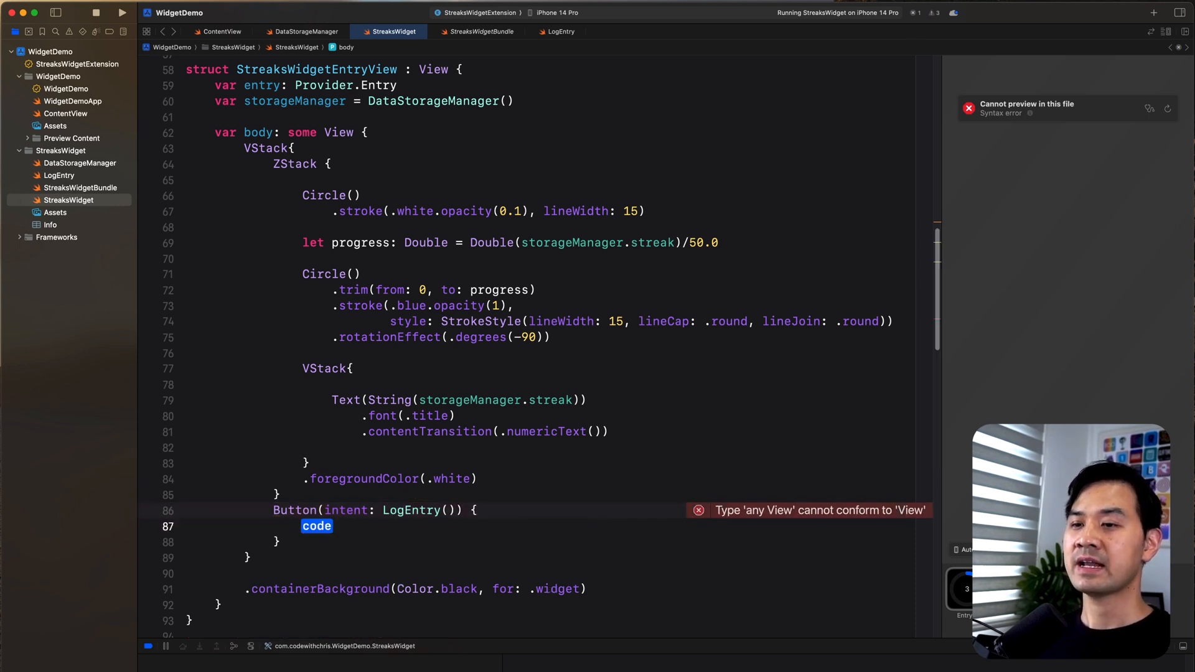
pyautogui.write('Text(+)')
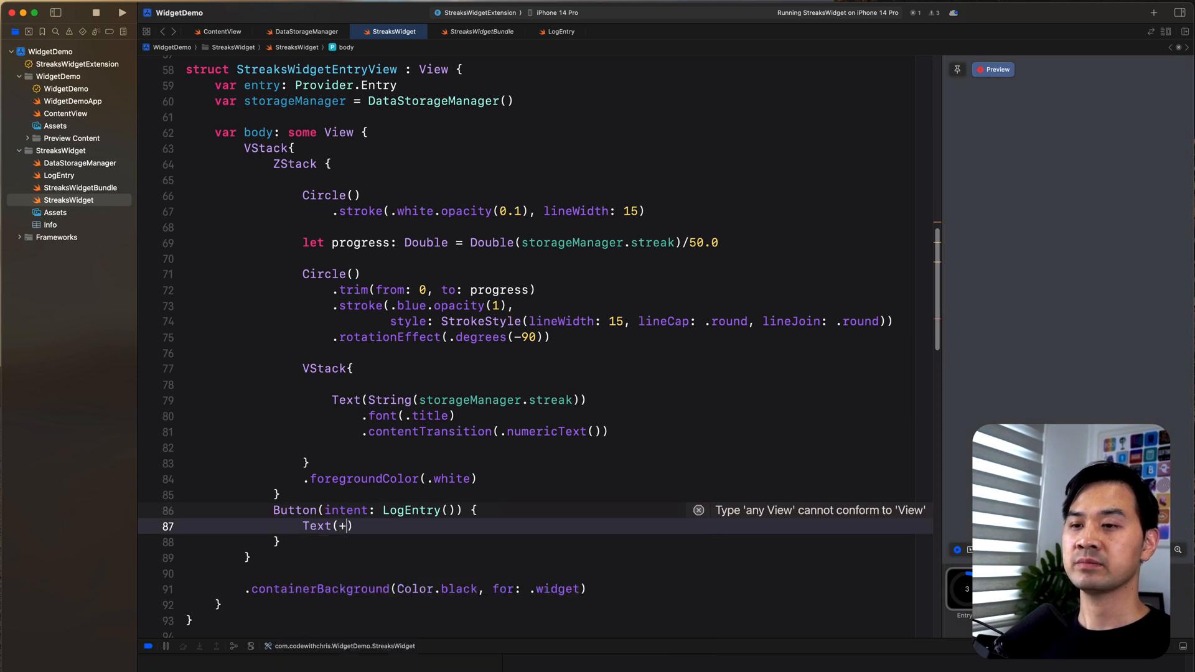
pyautogui.write('"_"')
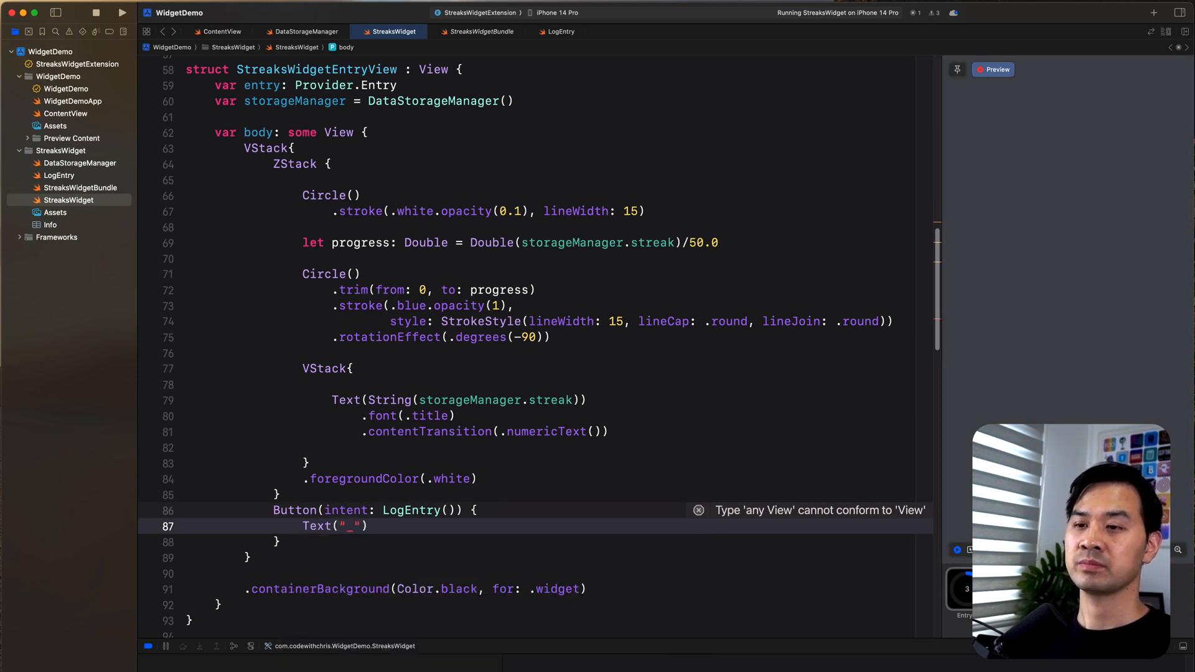
pyautogui.write('+1')
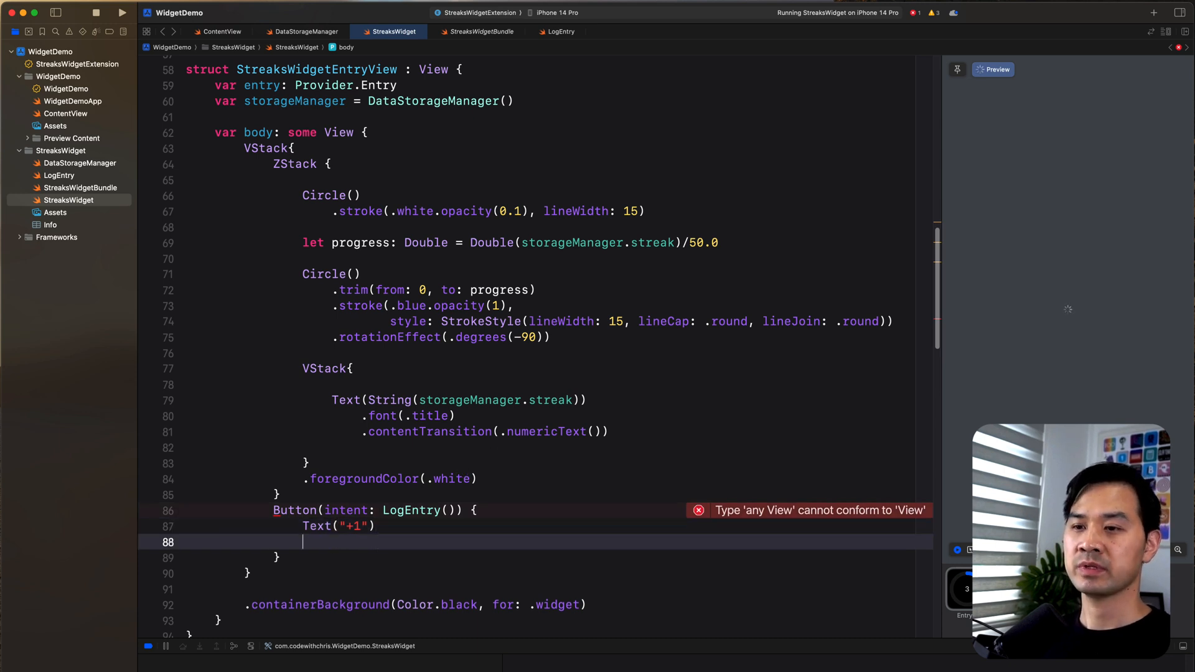
pyautogui.write('.padding')
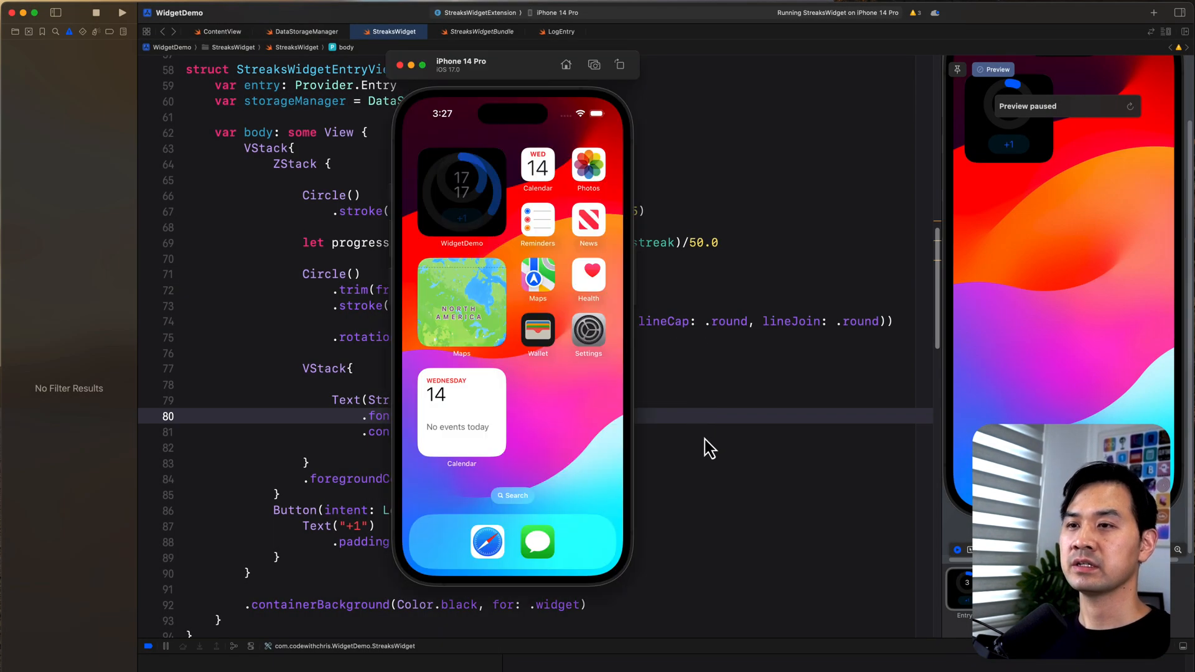
# - Tap the widget's +1 button repeatedly, raising the streak from 17 to 23
pyautogui.click(462, 219)
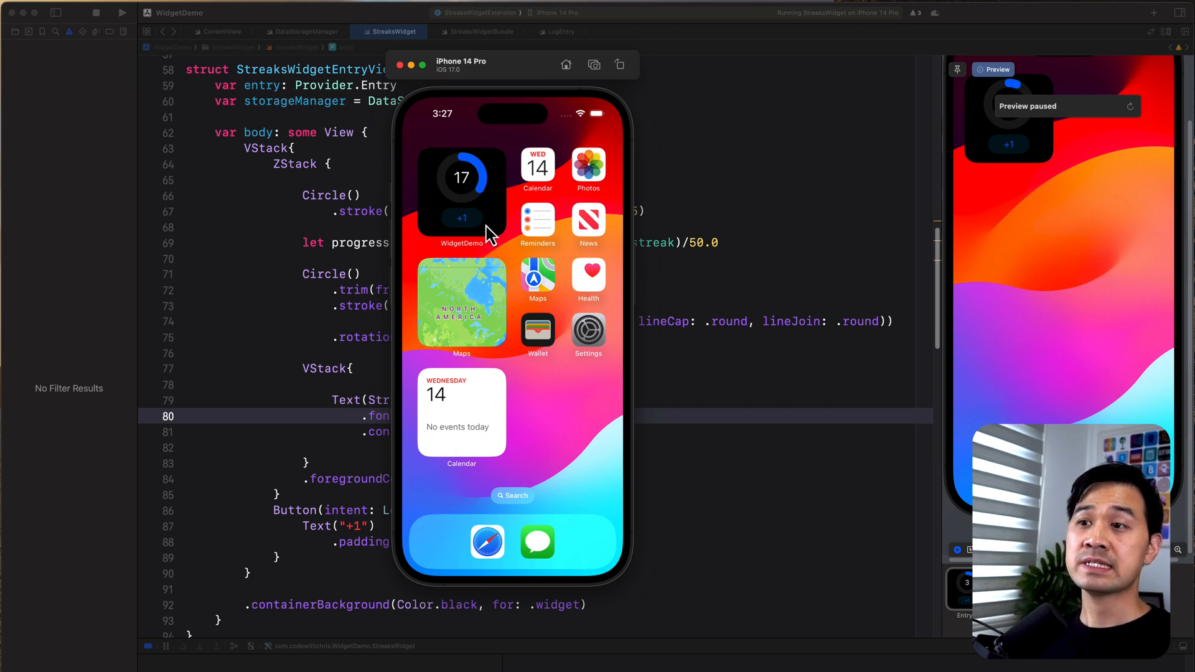
pyautogui.click(462, 218)
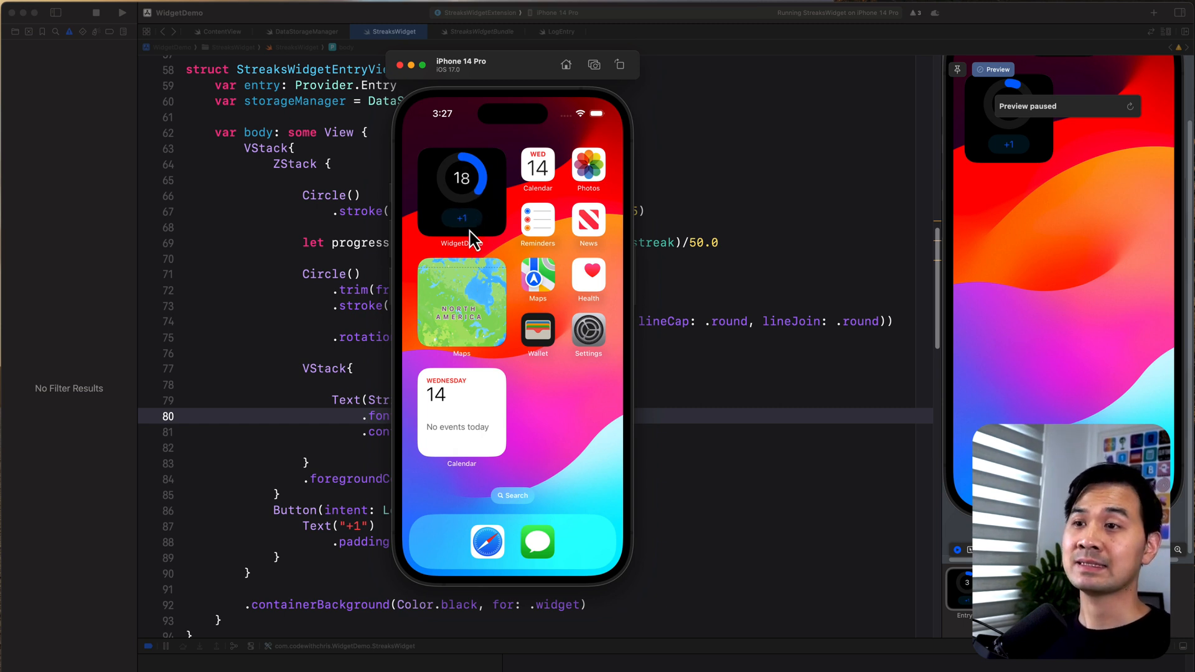
pyautogui.click(462, 218)
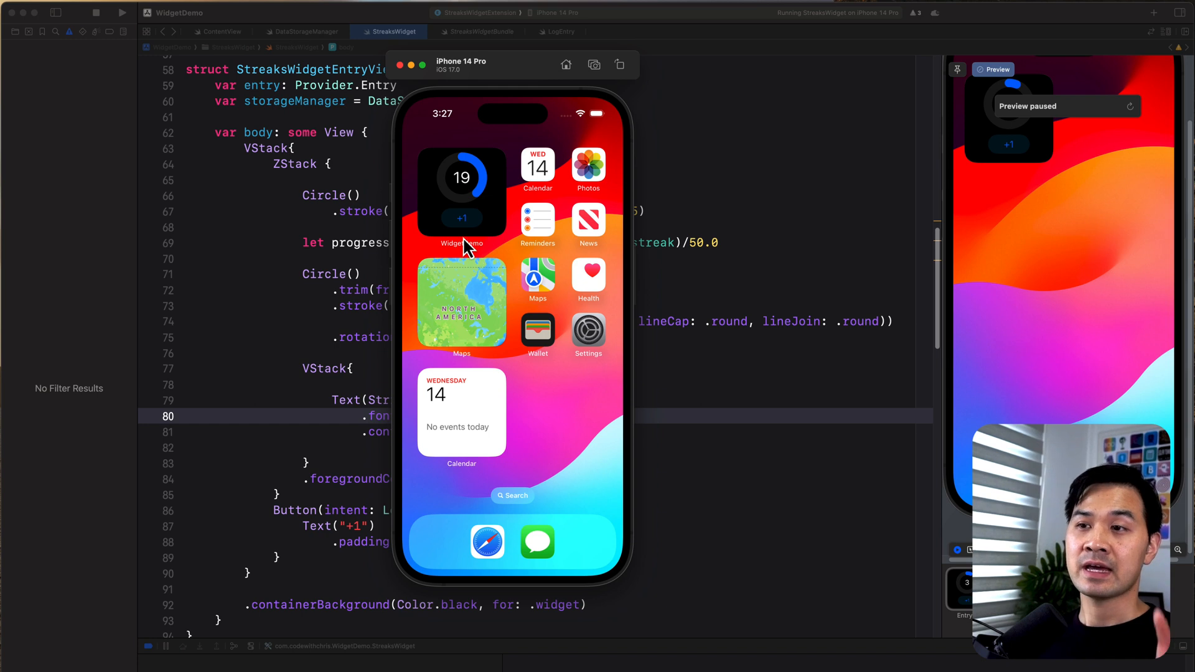
pyautogui.click(462, 218)
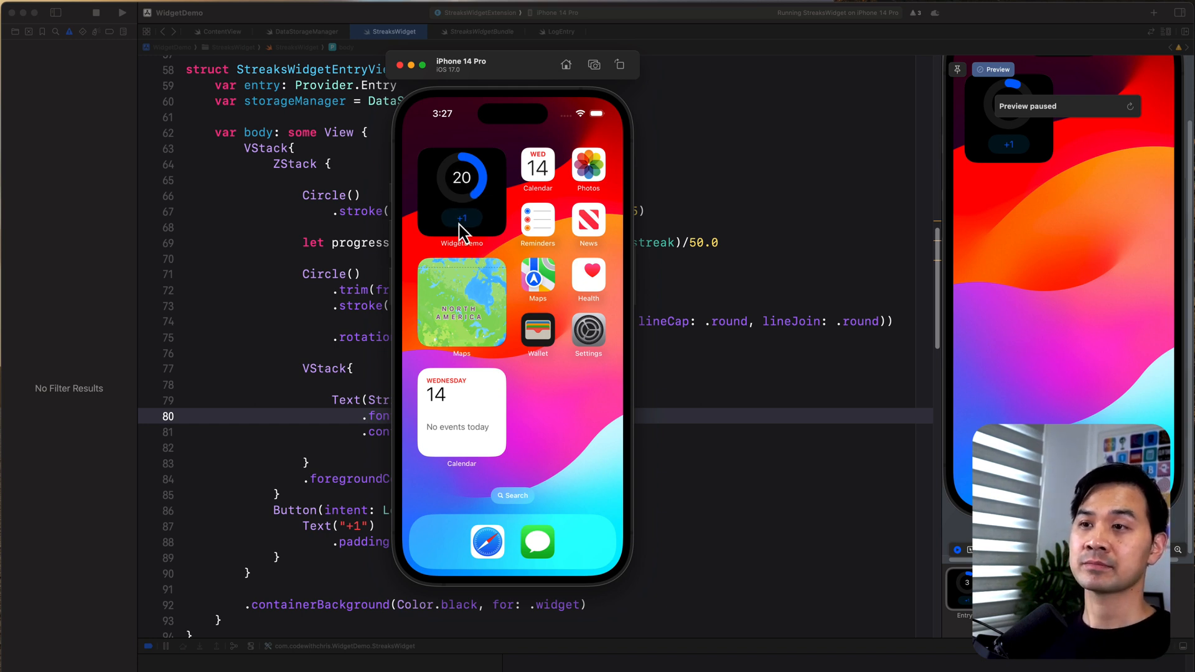
pyautogui.click(462, 218)
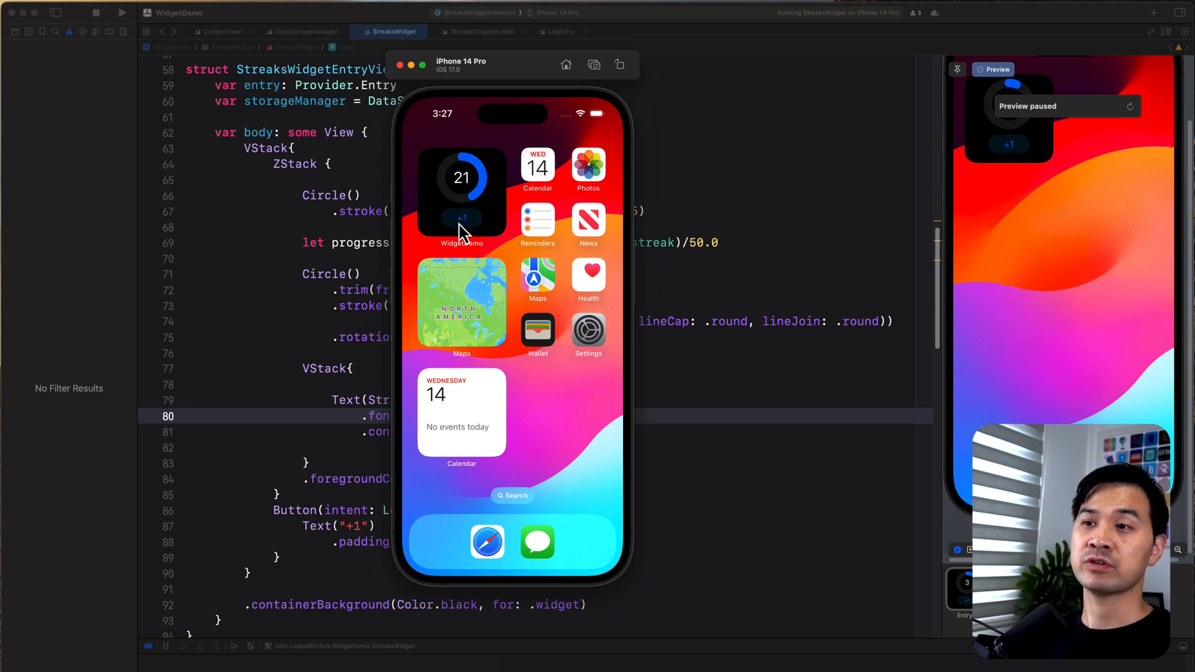
pyautogui.click(461, 218)
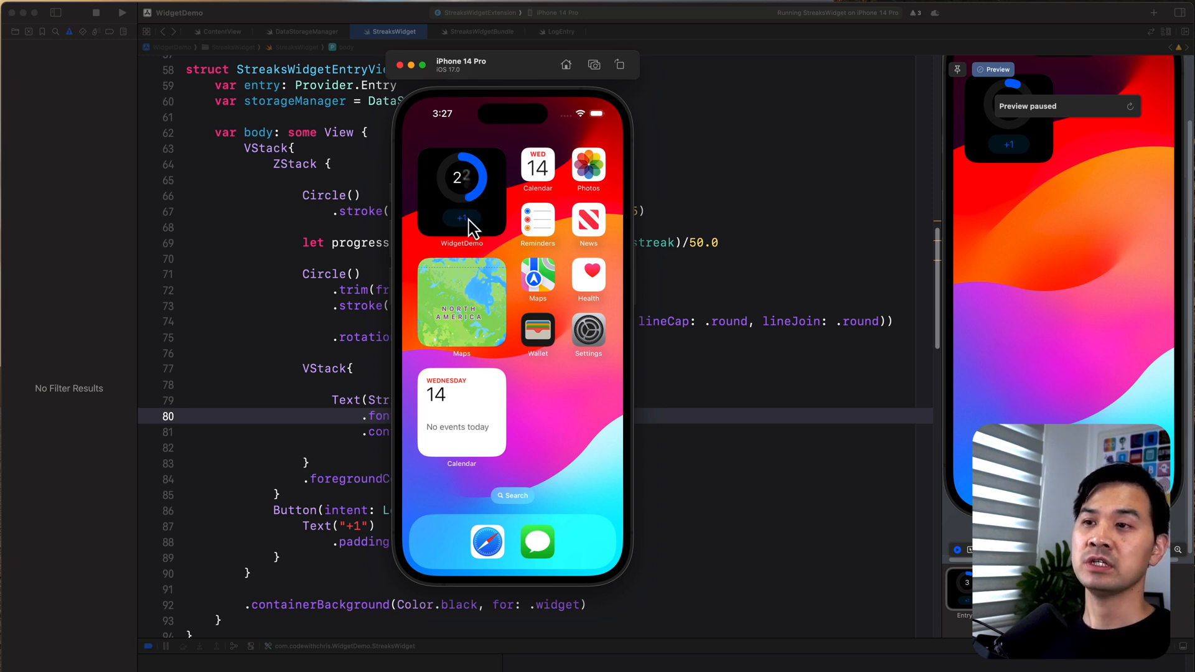
pyautogui.click(462, 218)
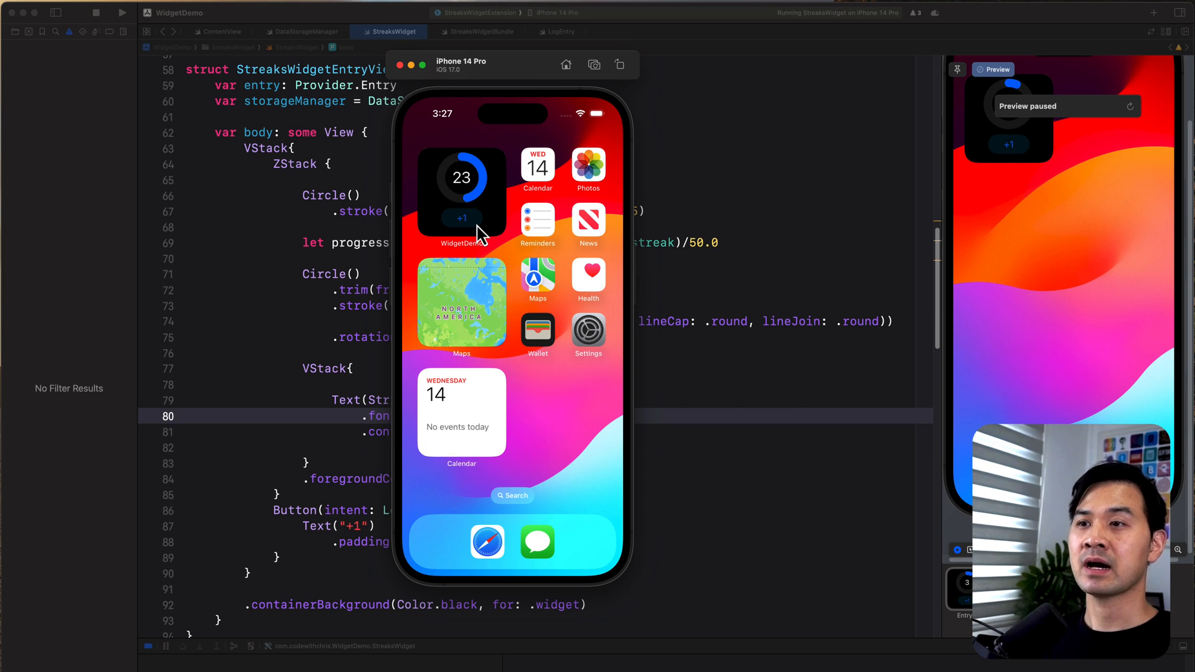
pyautogui.click(462, 219)
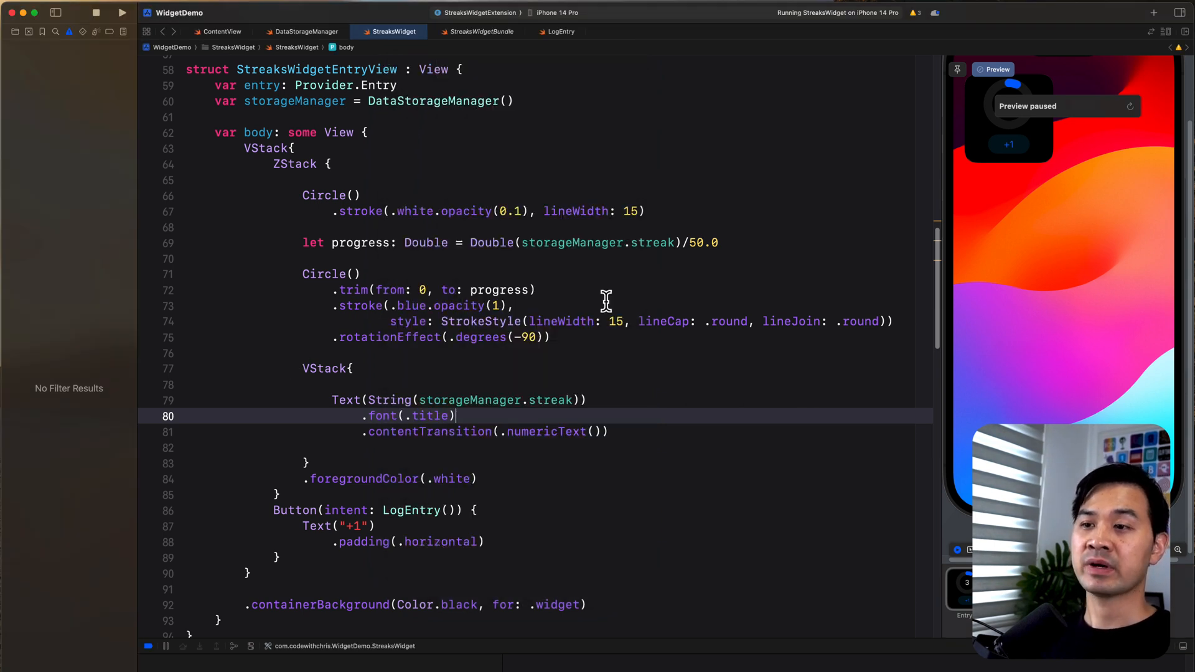
pyautogui.moveTo(591, 433)
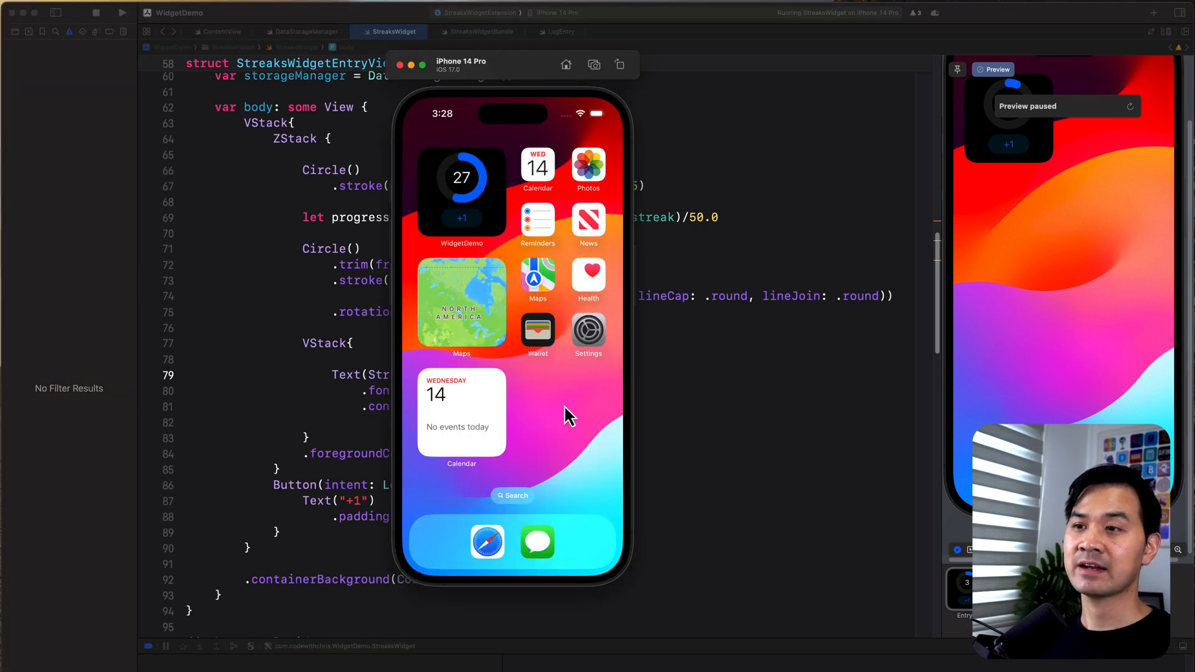
# - Tap the widget's +1 button again, pushing the streak up to 29
pyautogui.click(462, 221)
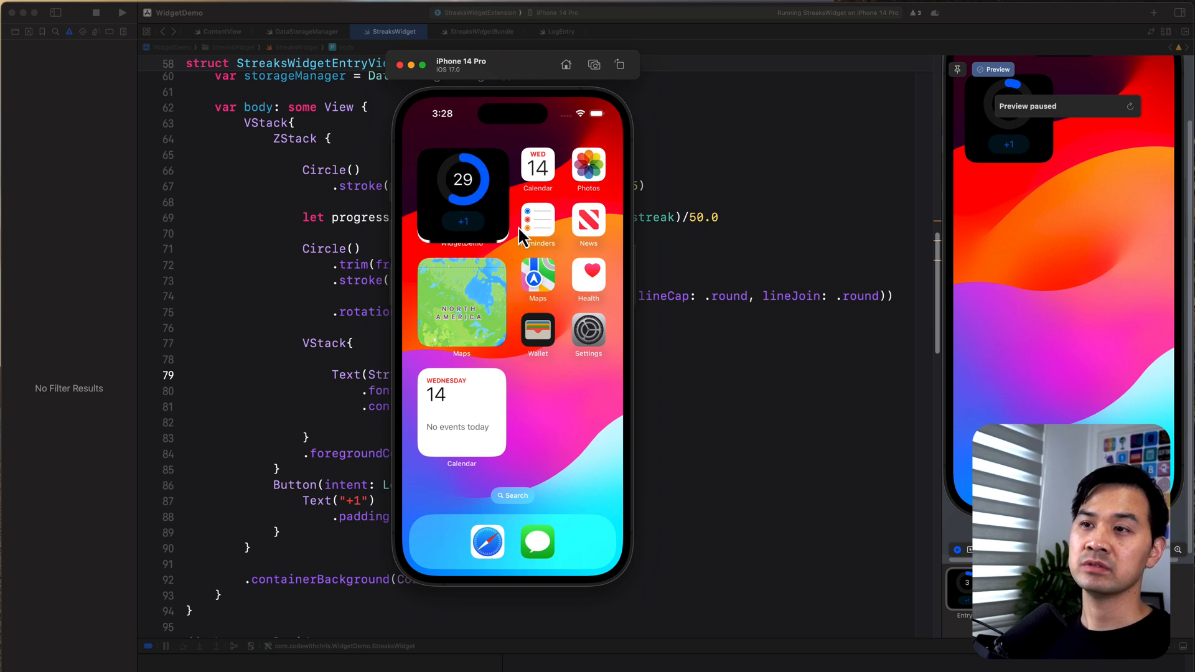